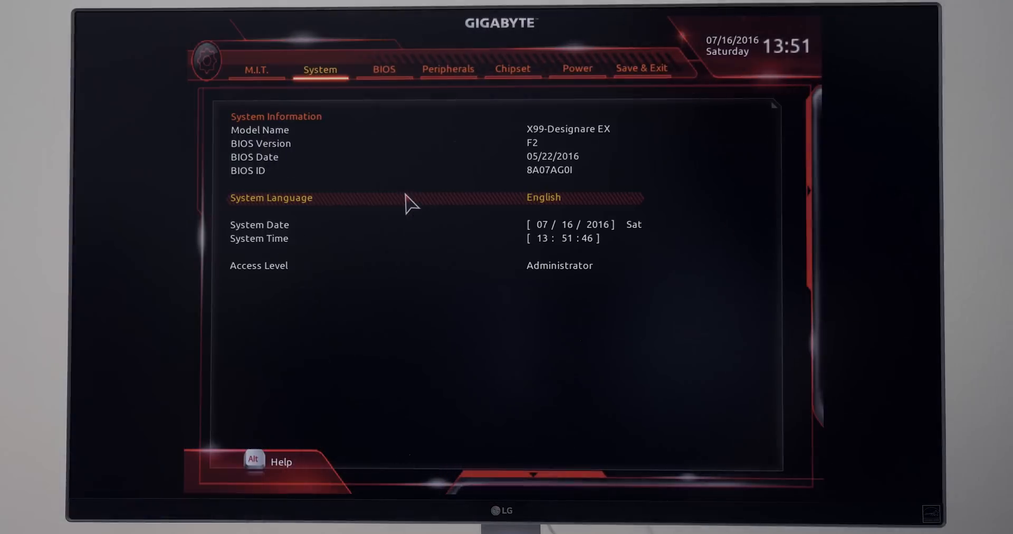
Browse the App Center tuning page and return to the system information overview
click(255, 69)
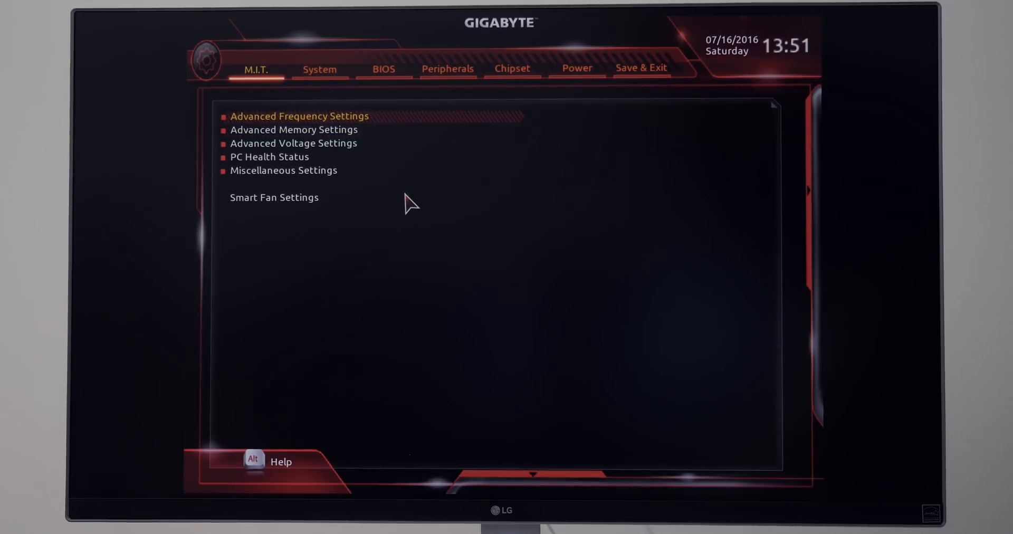
click(298, 116)
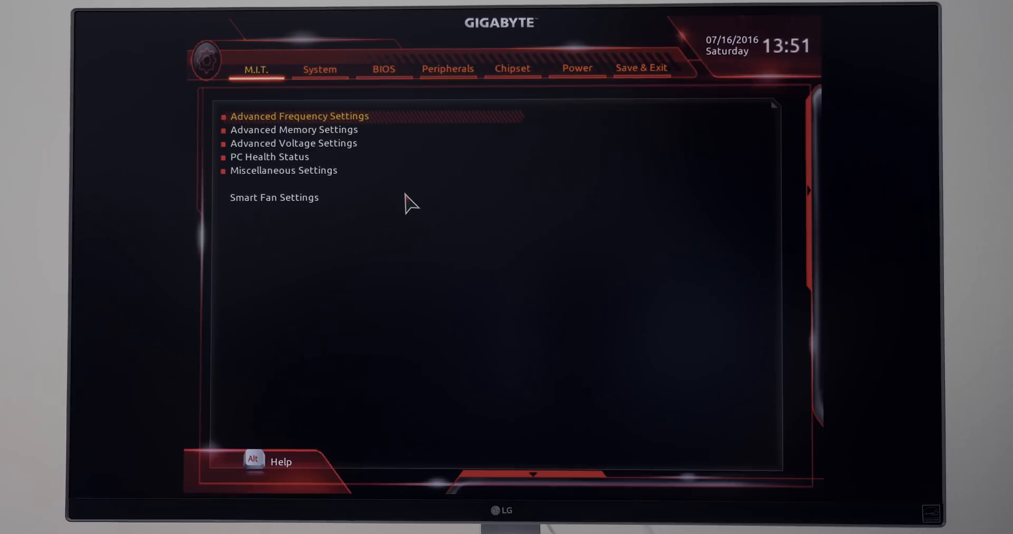
click(641, 68)
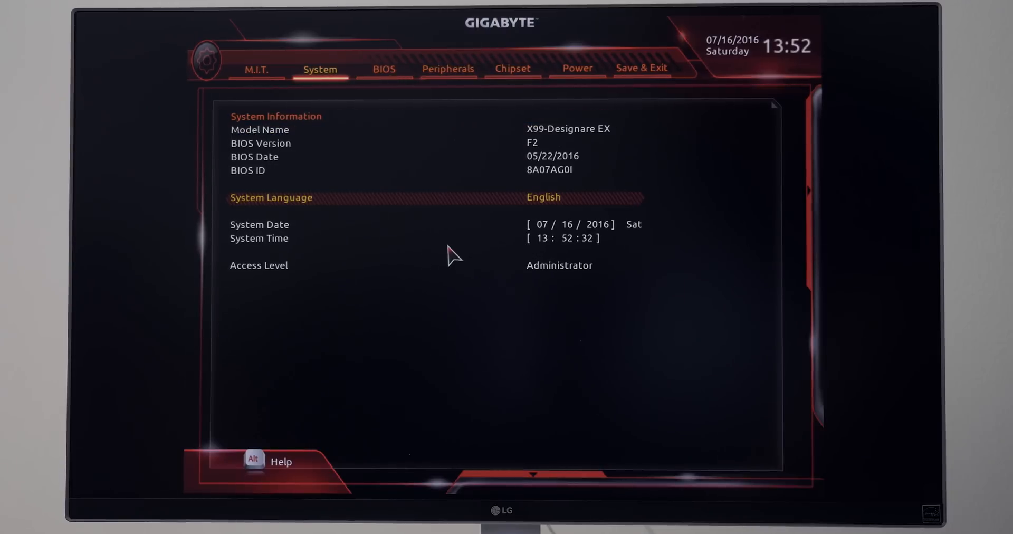
click(255, 69)
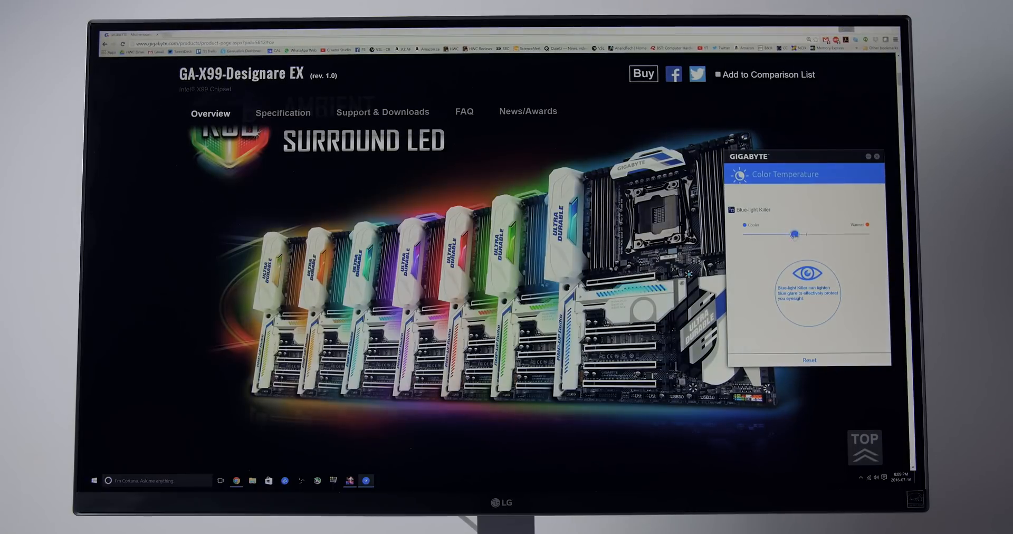
Shift the Blue Light Killer slider toward Warmer and show the Smart Fan Advanced curve
drag(796, 233, 859, 233)
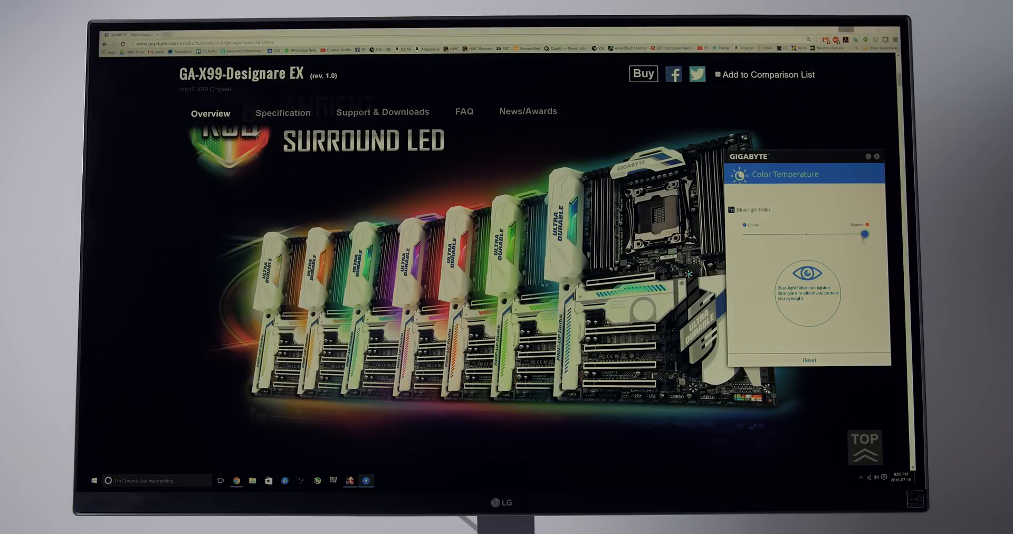
drag(867, 234, 747, 237)
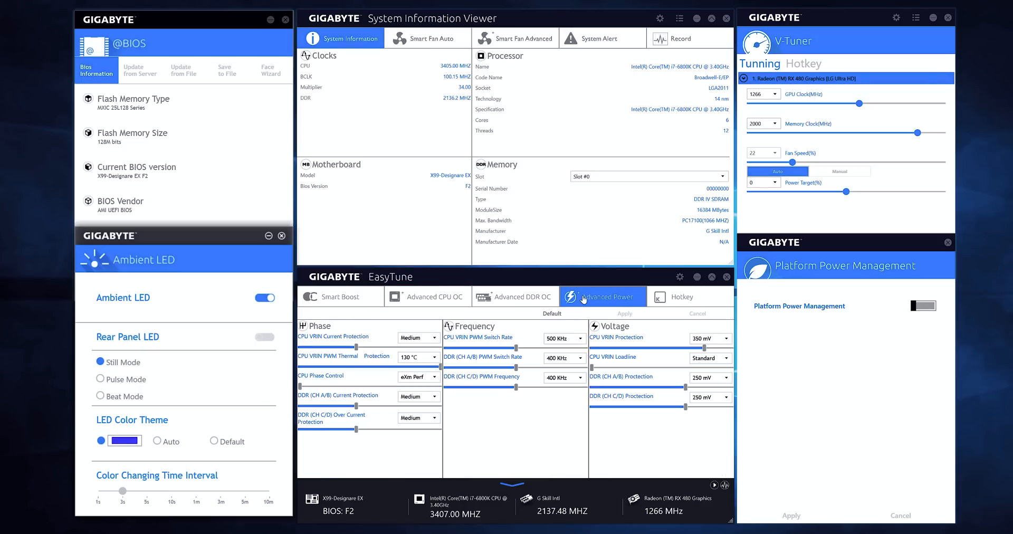
click(522, 38)
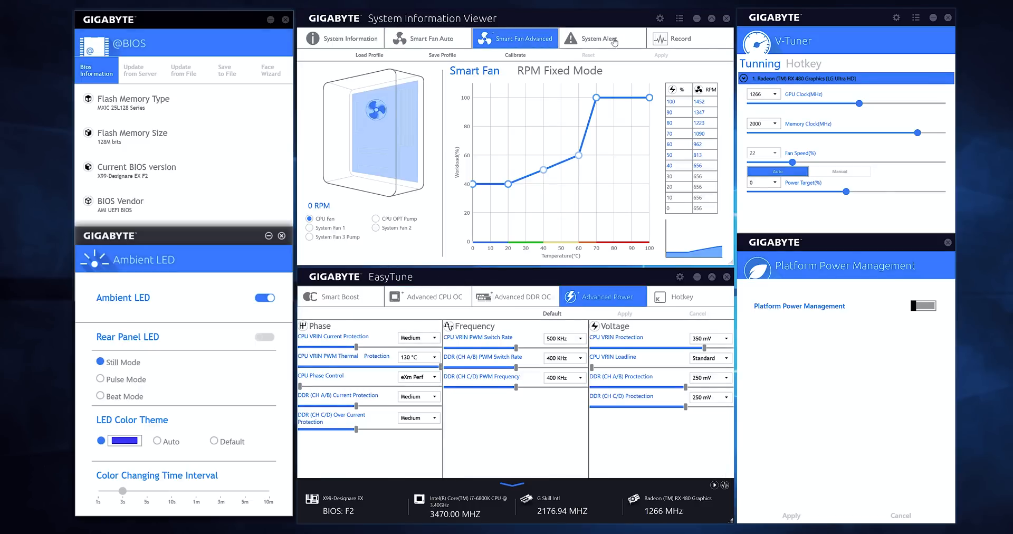